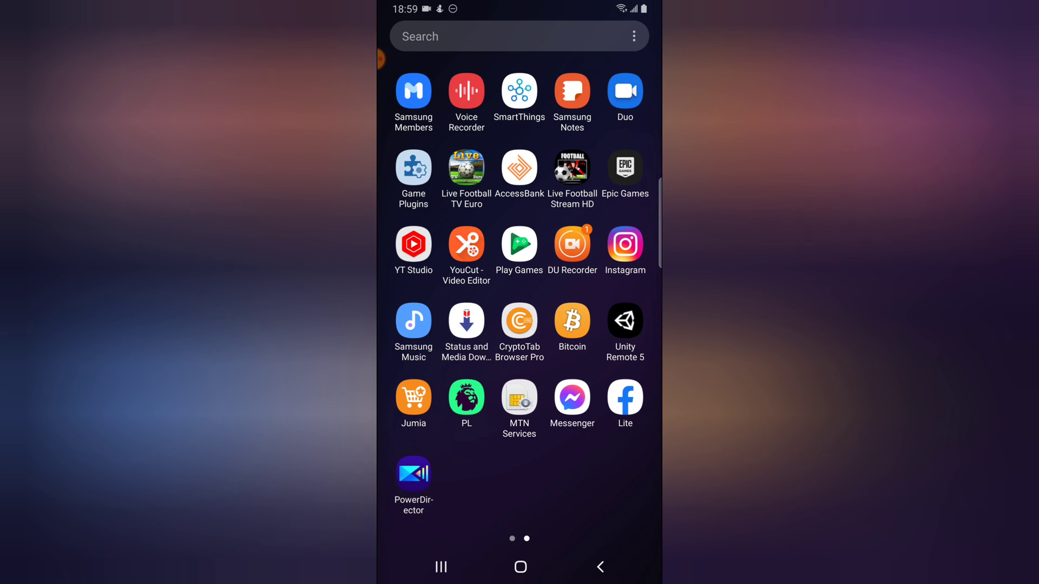
Launch PowerDirector from the Android home screen to reach its project overview
click(413, 476)
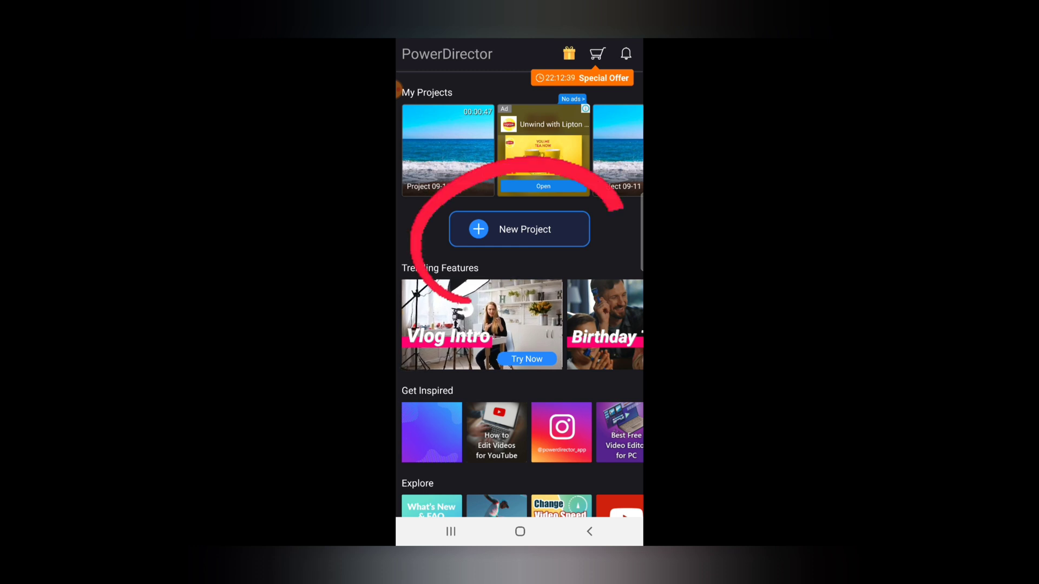
Start a new project with the 16:9 widescreen aspect ratio
click(518, 228)
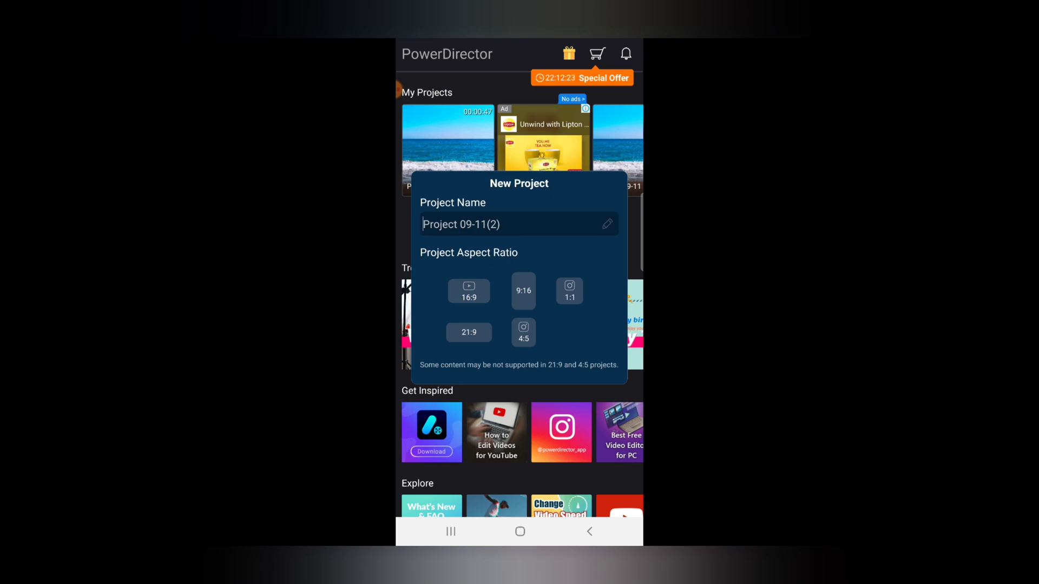
click(468, 290)
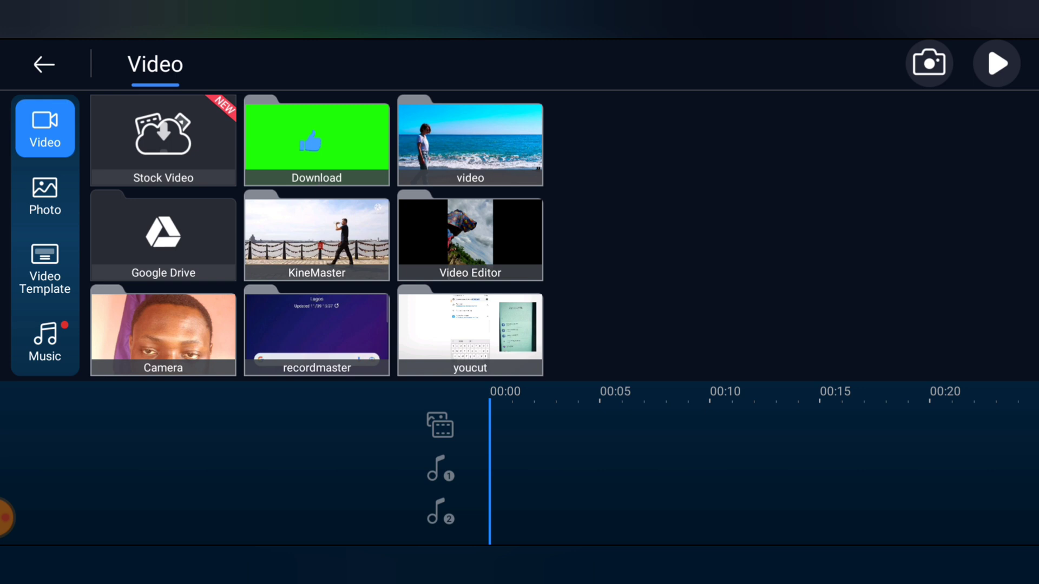
Add the 00:47 beach clip from the 'video' folder to the main video track
click(470, 144)
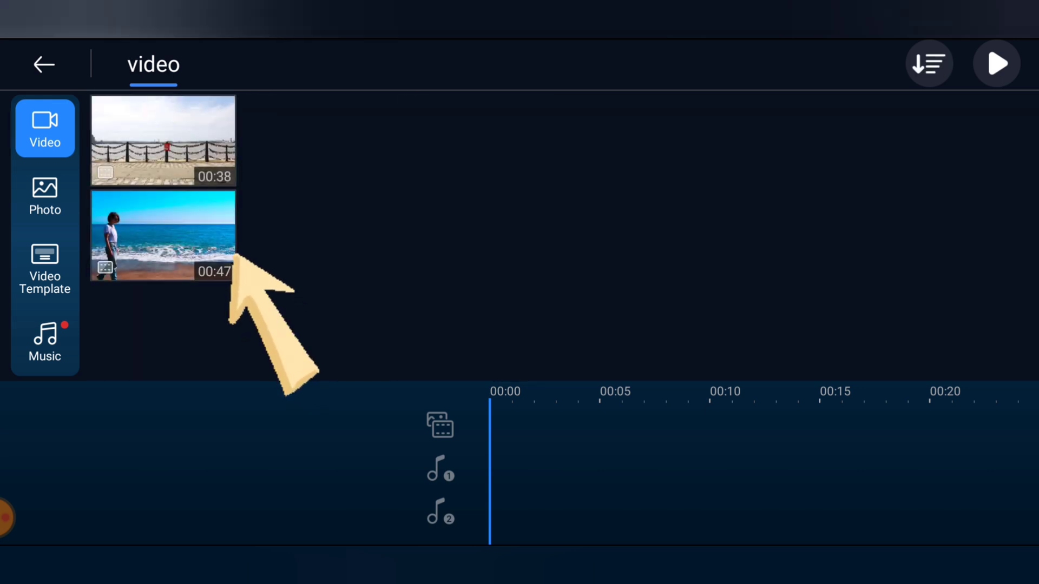
click(162, 235)
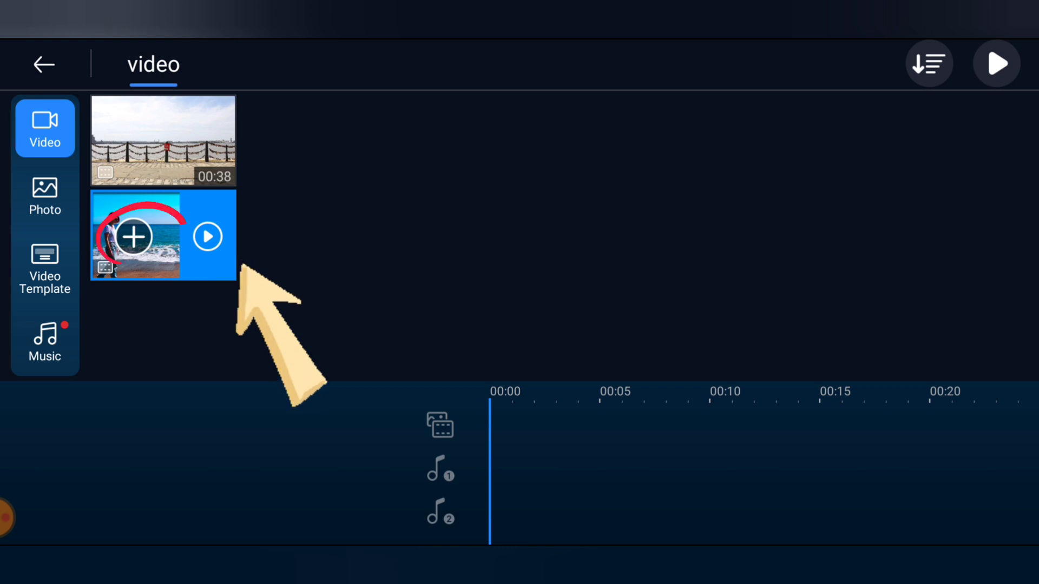
click(134, 237)
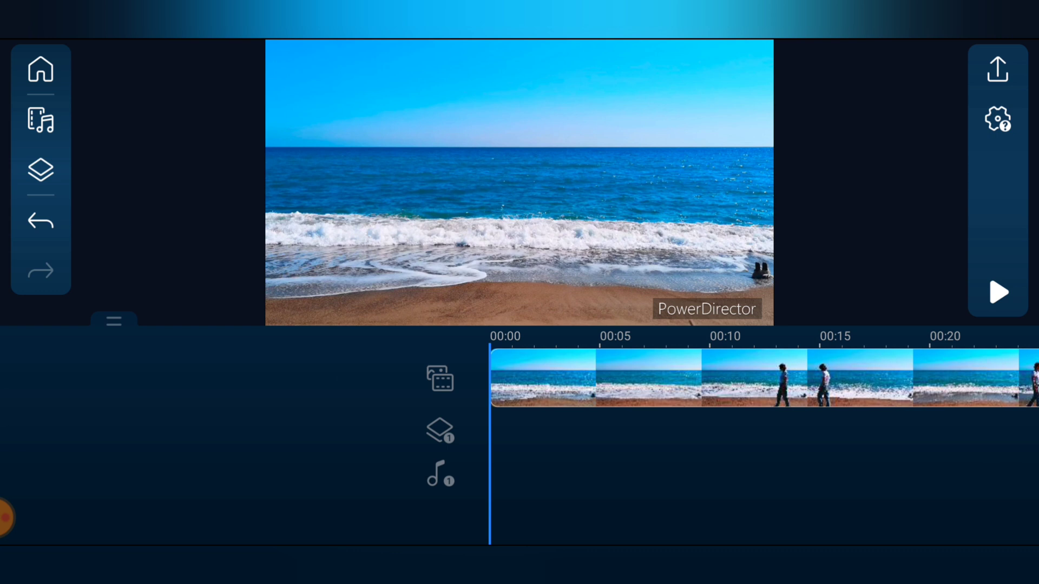
Bring up the layer library of addable overlays for the beach project
click(662, 381)
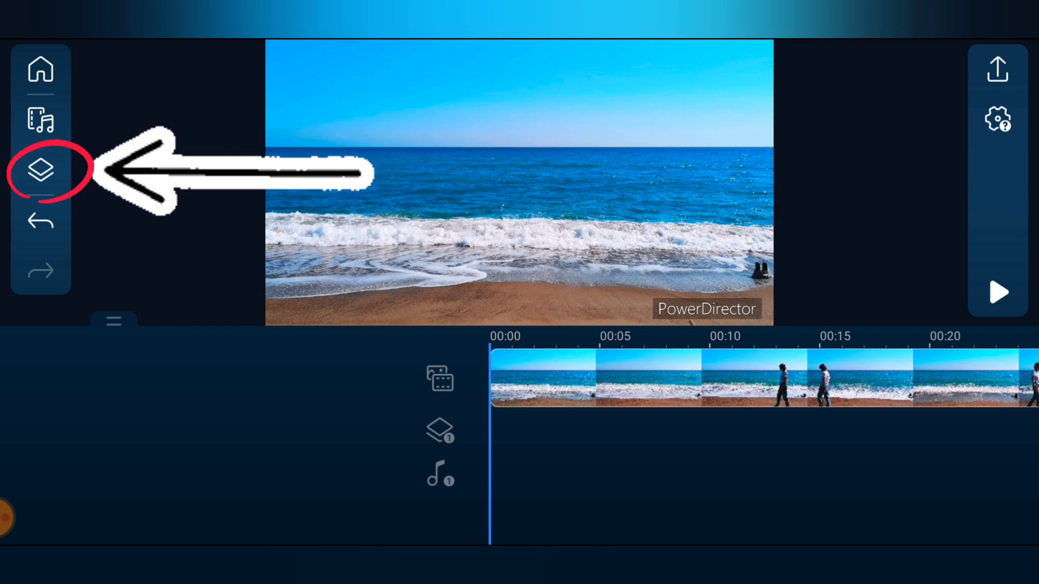
click(41, 169)
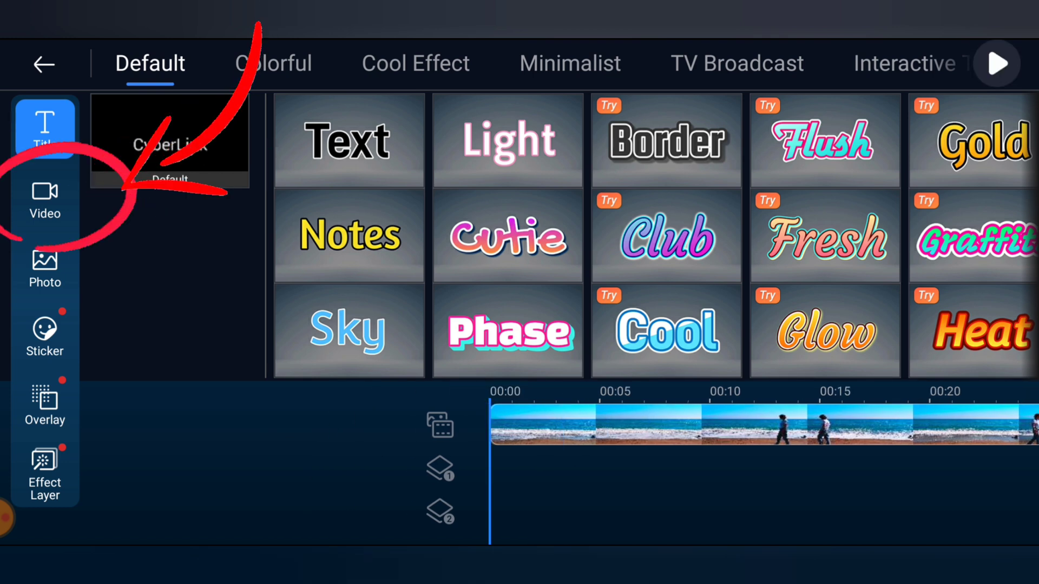
Add the 00:38 pier clip from the 'video' folder as a picture-in-picture layer
click(44, 198)
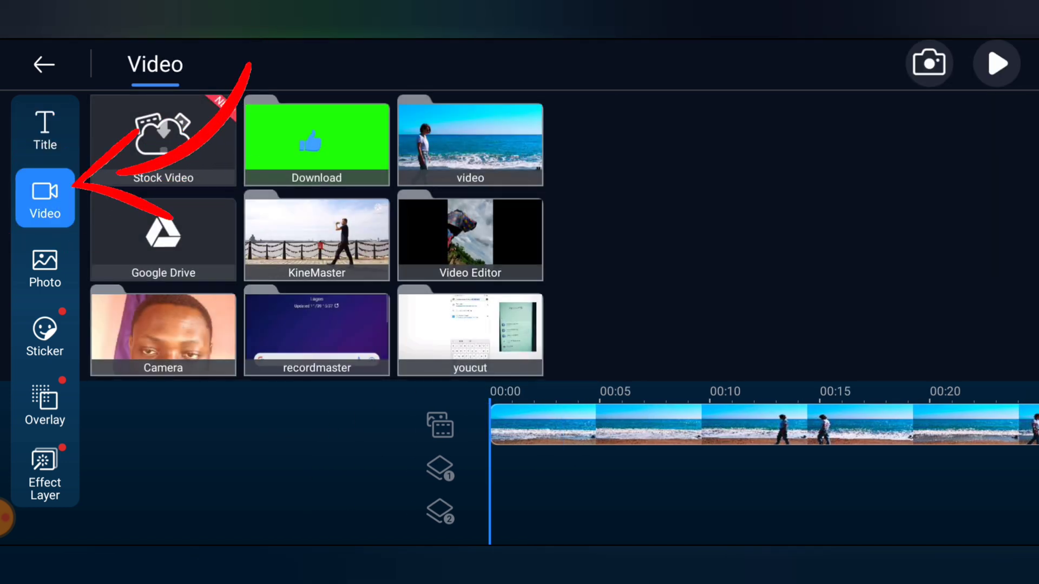
click(470, 143)
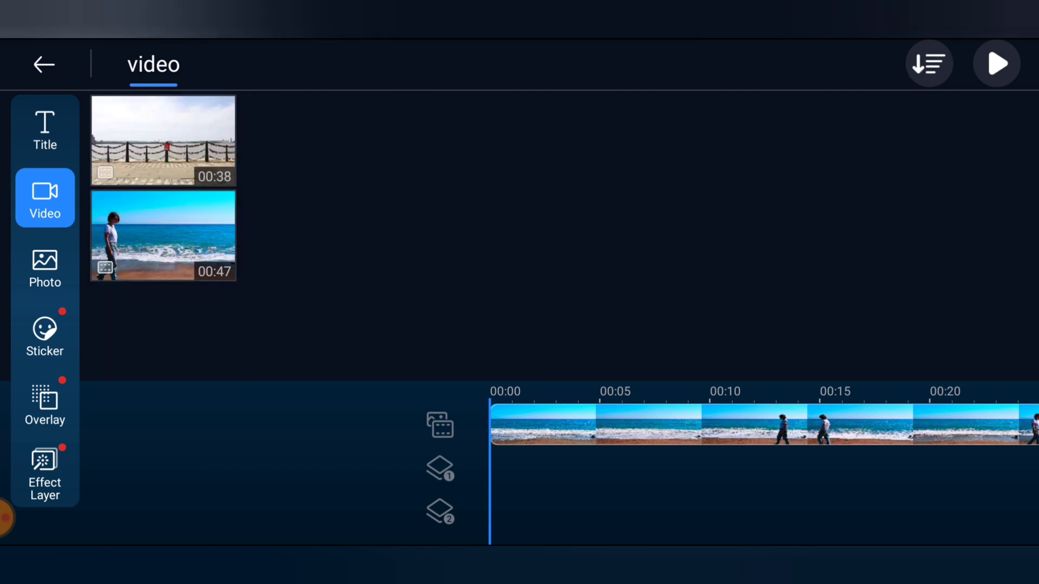
drag(162, 139, 412, 72)
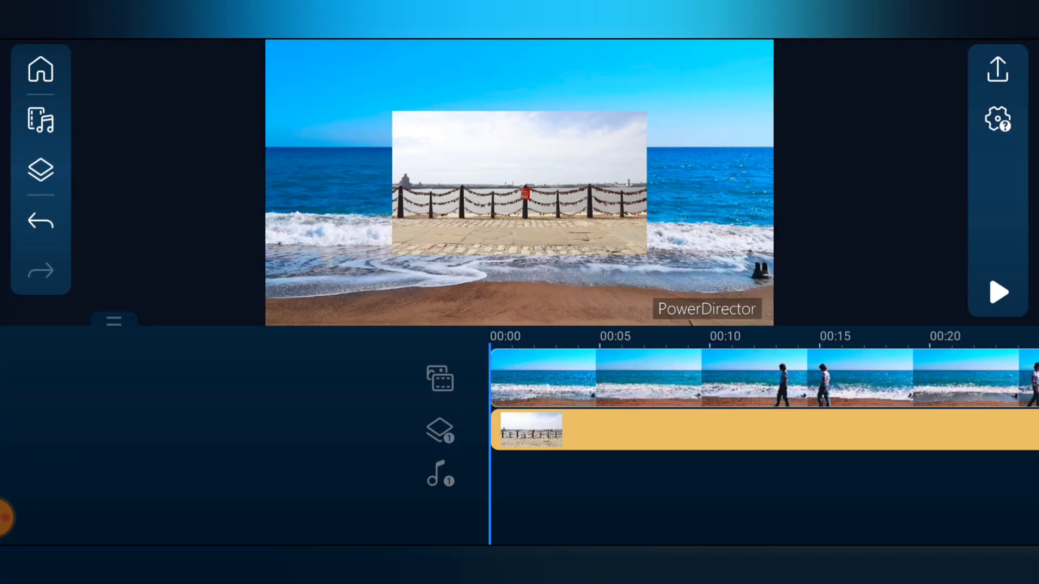
Shrink the pier overlay into the bottom-right corner and reopen the video layer library
click(997, 292)
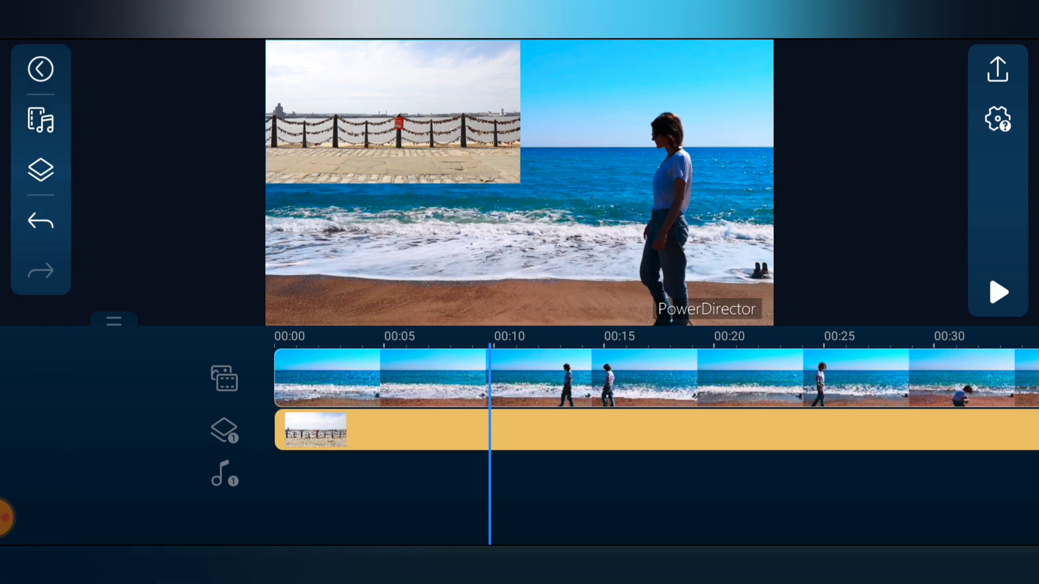
click(315, 430)
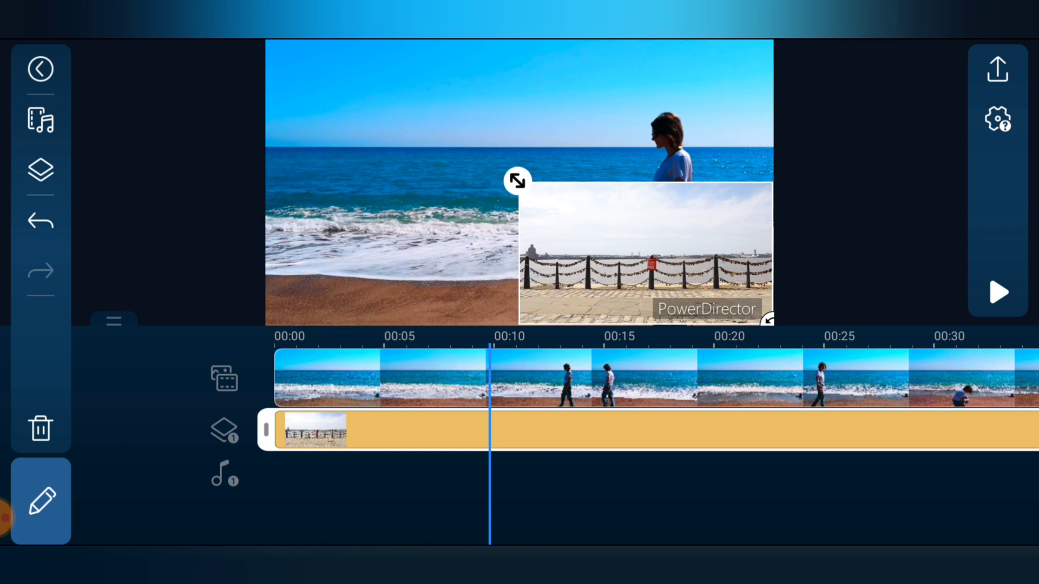
drag(517, 181, 539, 193)
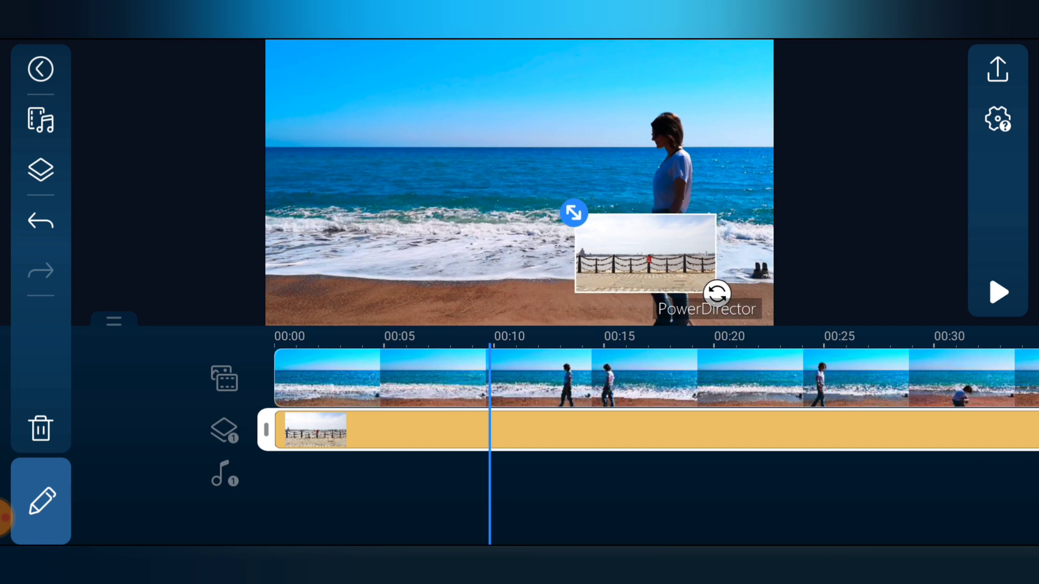
drag(643, 256, 699, 287)
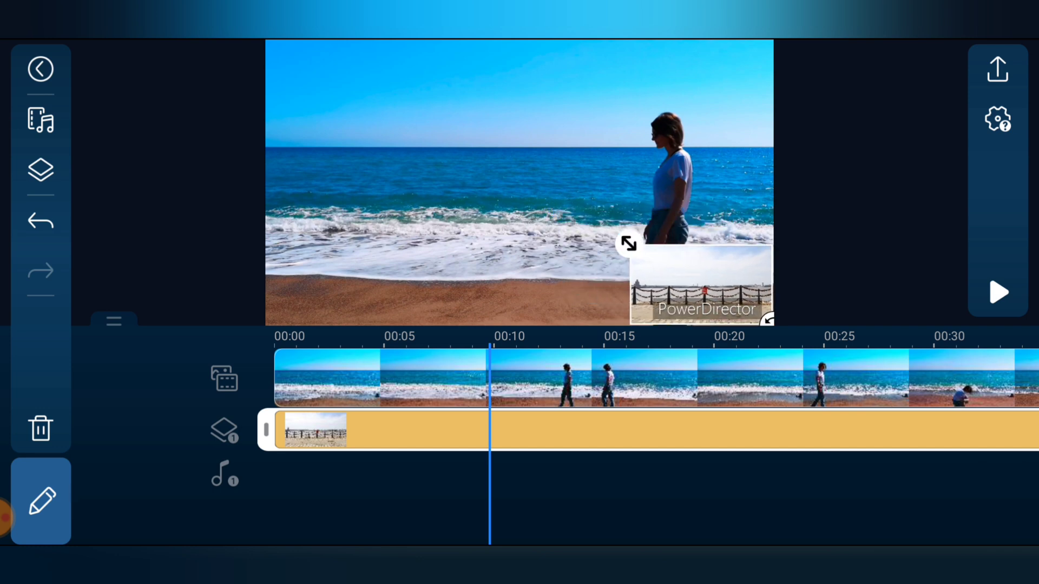
click(996, 292)
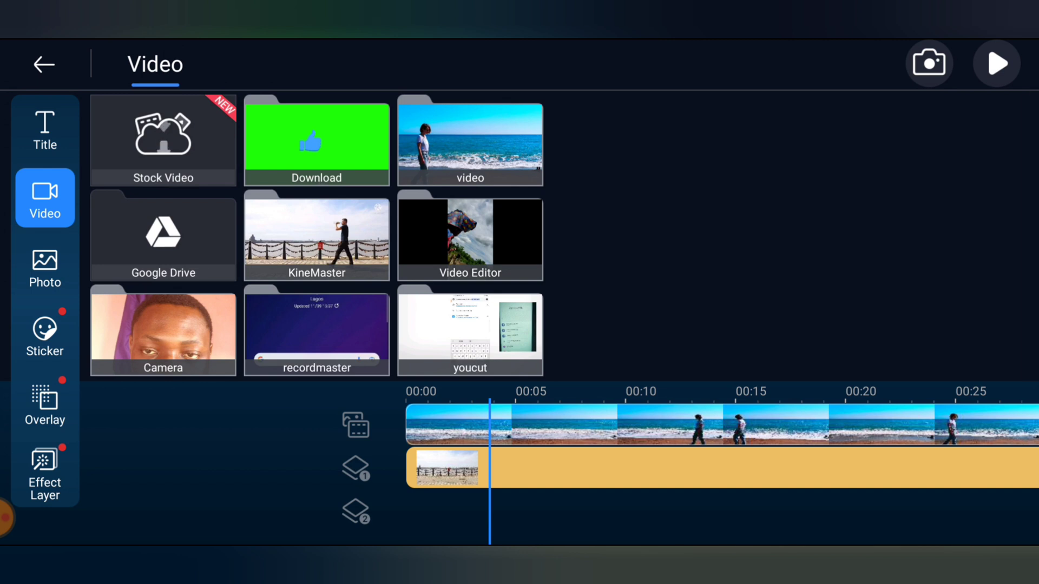
Add the green-screen Download clip and the beach clip as second and third overlay layers
click(316, 143)
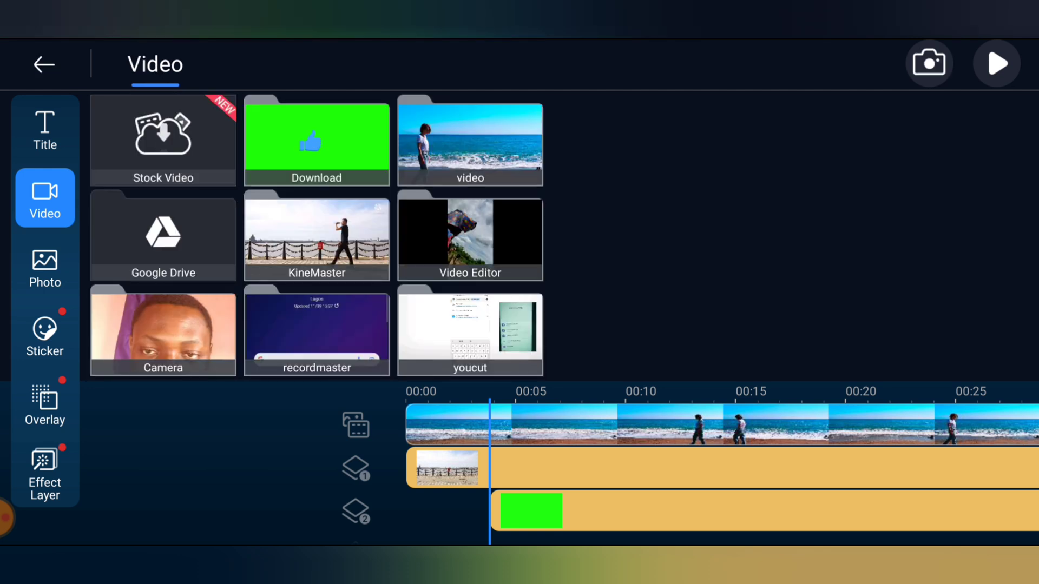
click(469, 142)
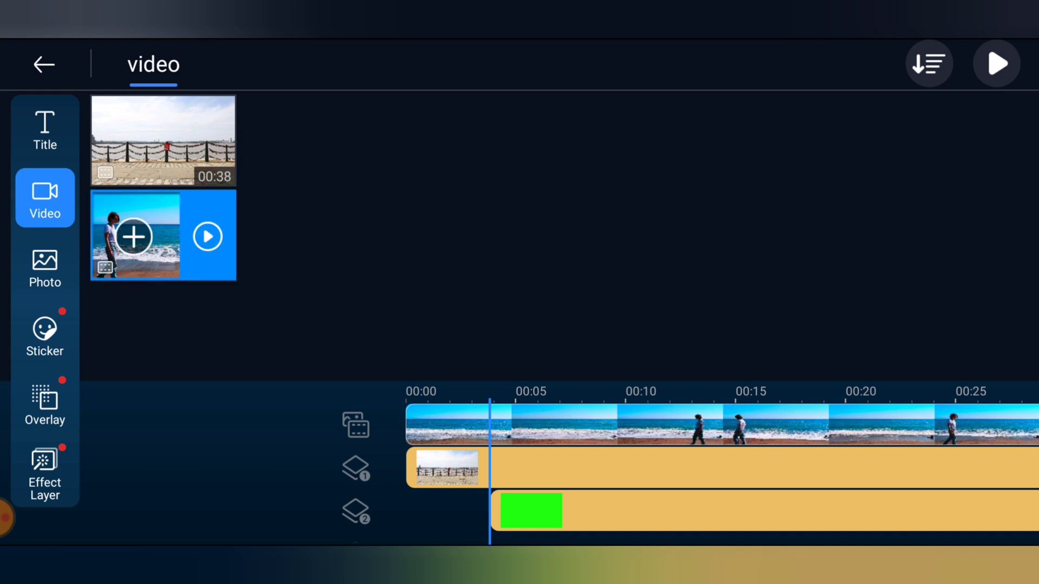
click(134, 236)
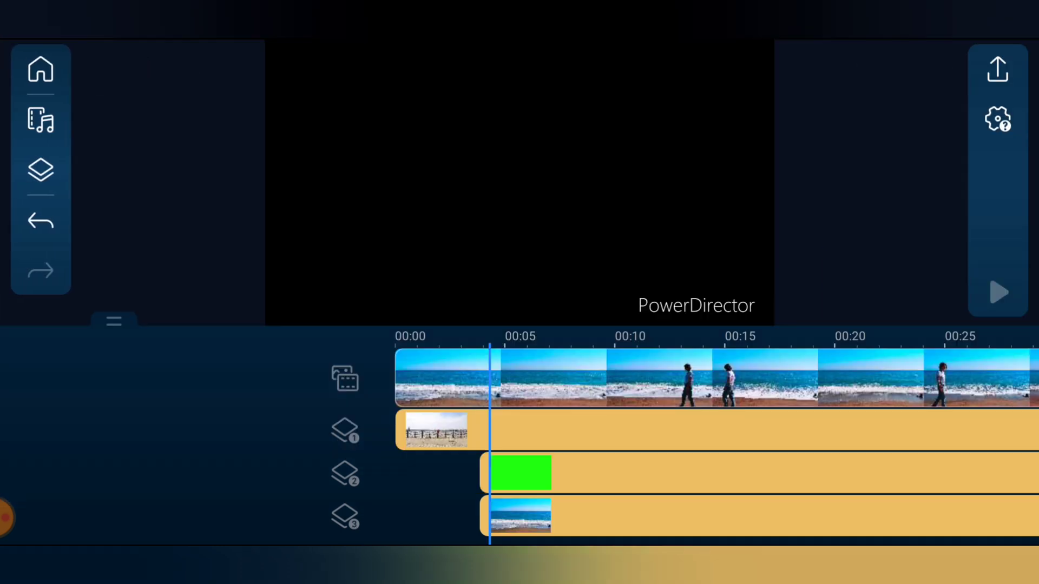
Shrink the third beach overlay and place it in the lower-left of the preview
click(521, 472)
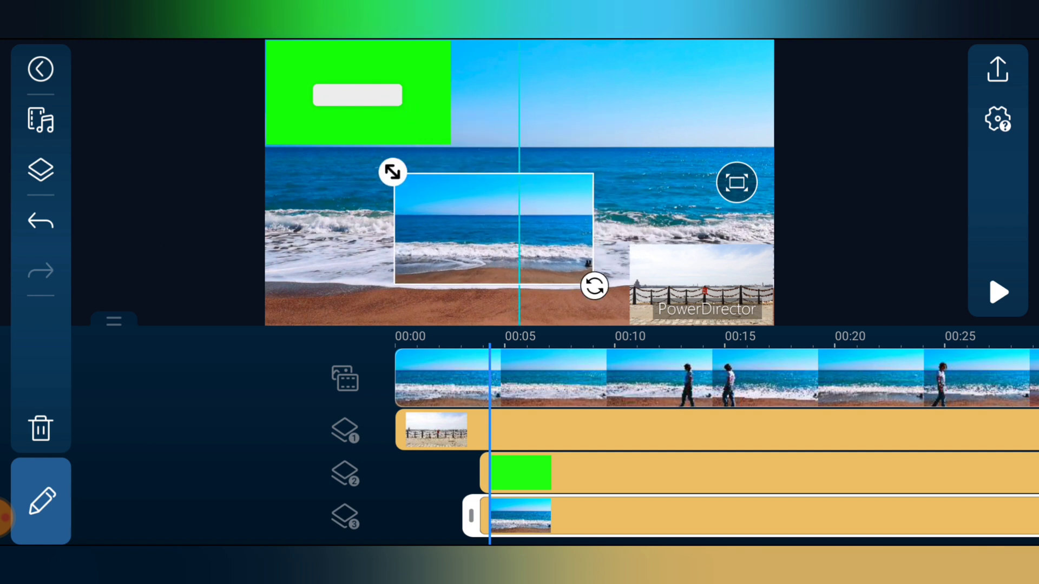
drag(493, 232, 361, 268)
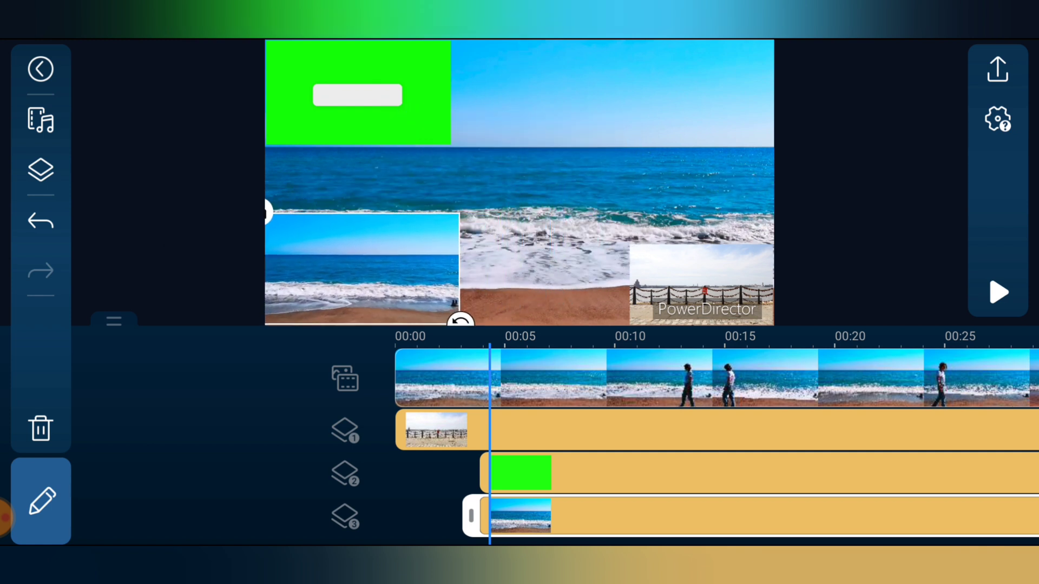